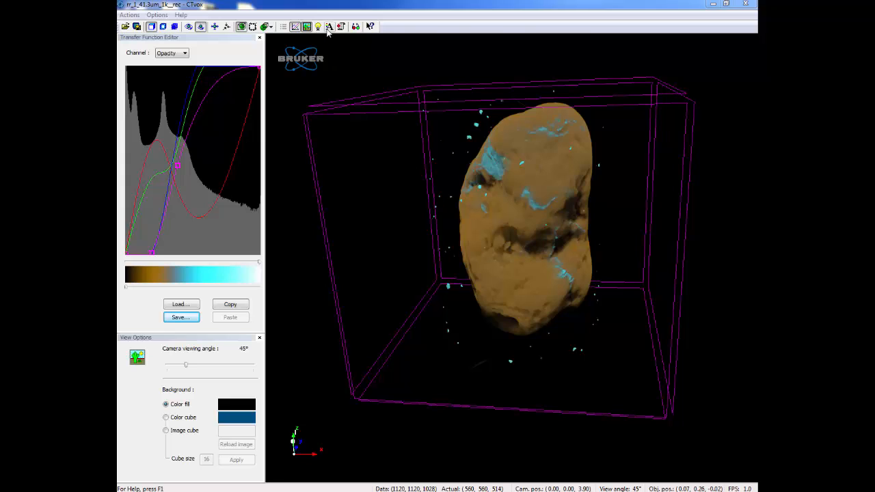
# Enable Custom label 1 in Annotations with the text 'Rock'.
pyautogui.click(329, 27)
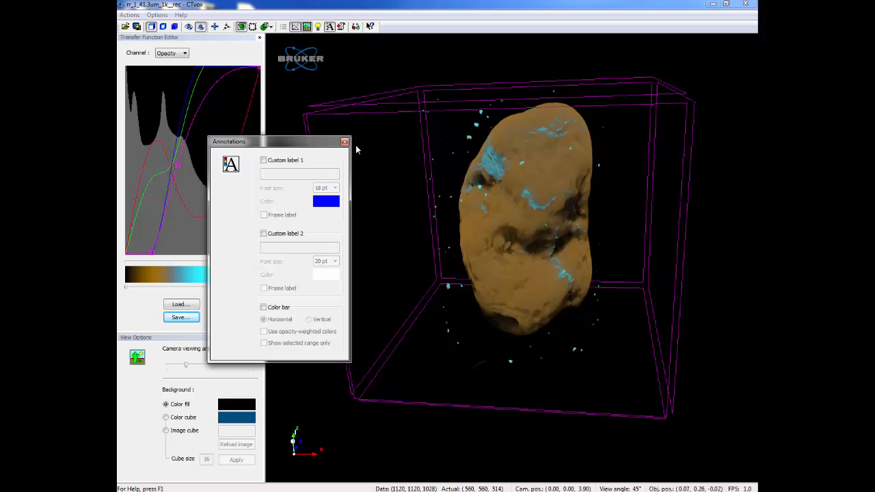
pyautogui.moveTo(358, 160)
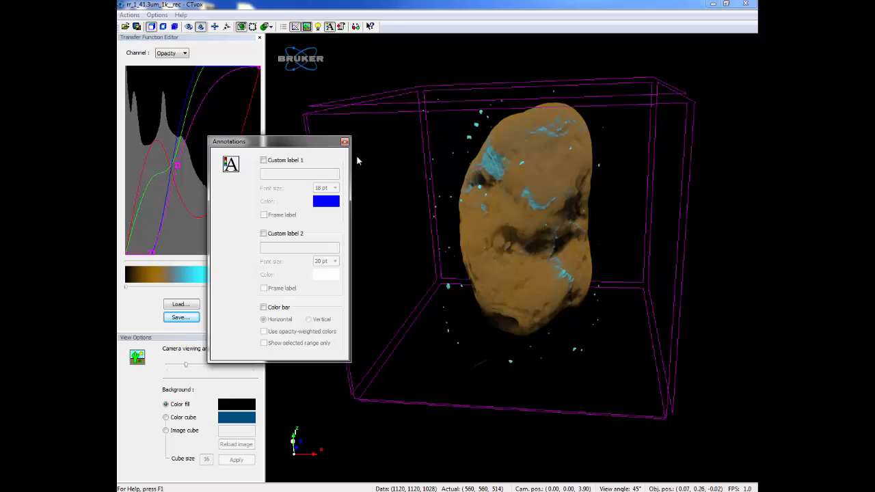
pyautogui.click(264, 160)
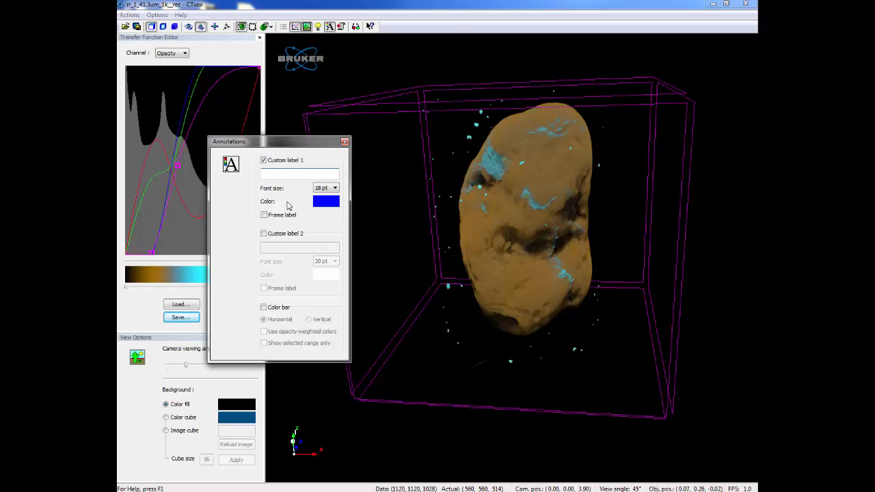
pyautogui.write('Rock')
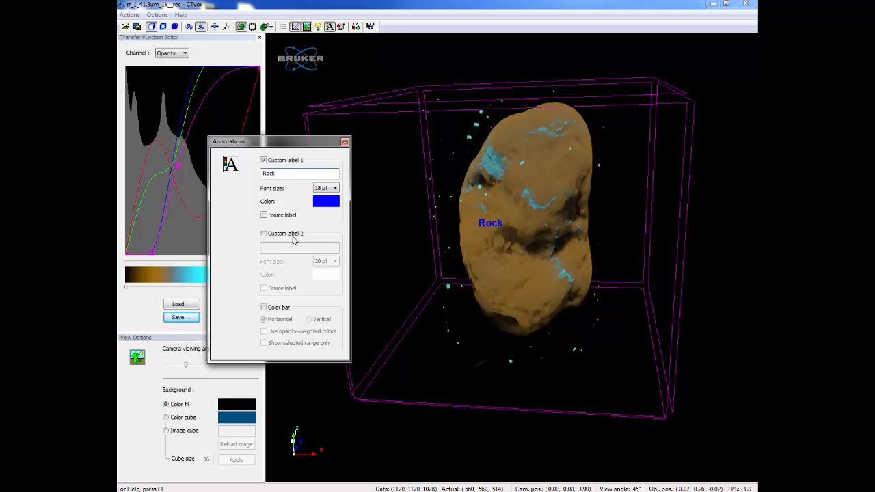
# Add Custom label 2 reading 'Gold' and make the Rock label olive.
pyautogui.click(264, 233)
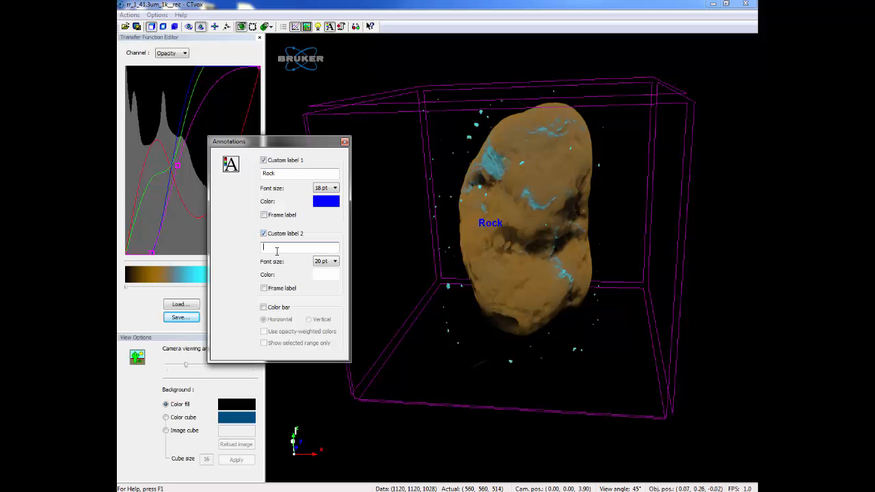
pyautogui.write('Gold')
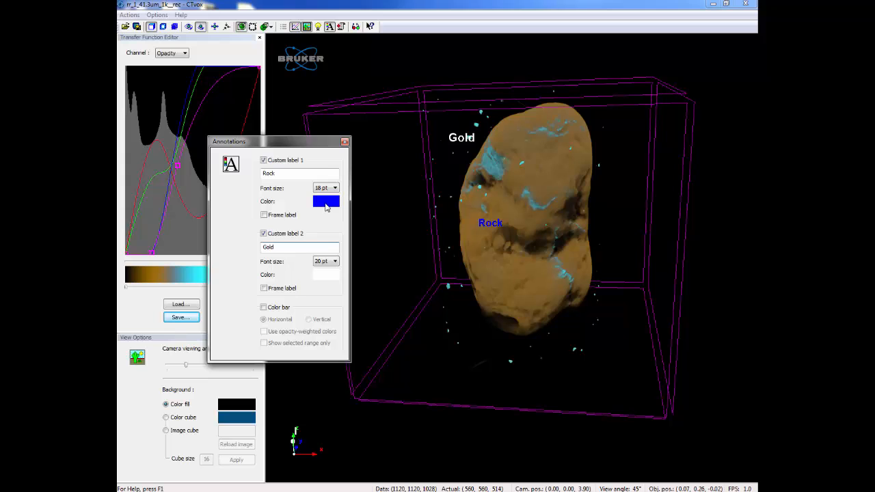
pyautogui.click(326, 201)
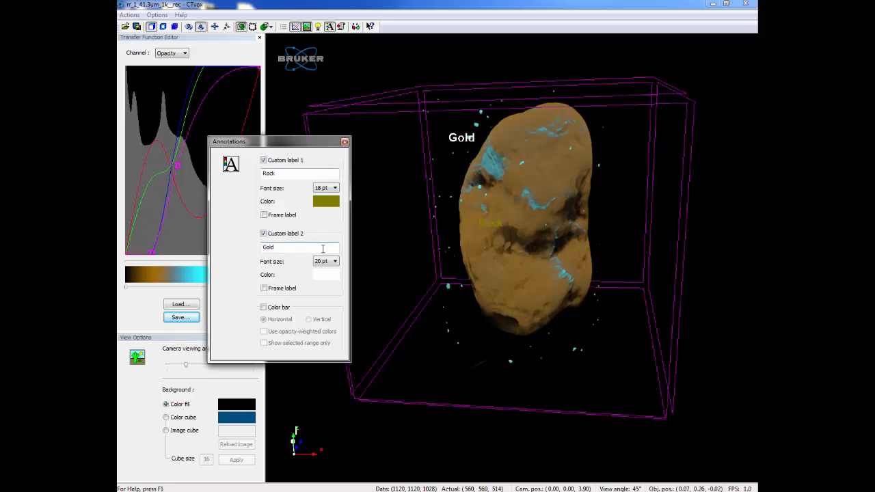
# Set the Custom label 2 colour to blue from Basic colors.
pyautogui.click(326, 274)
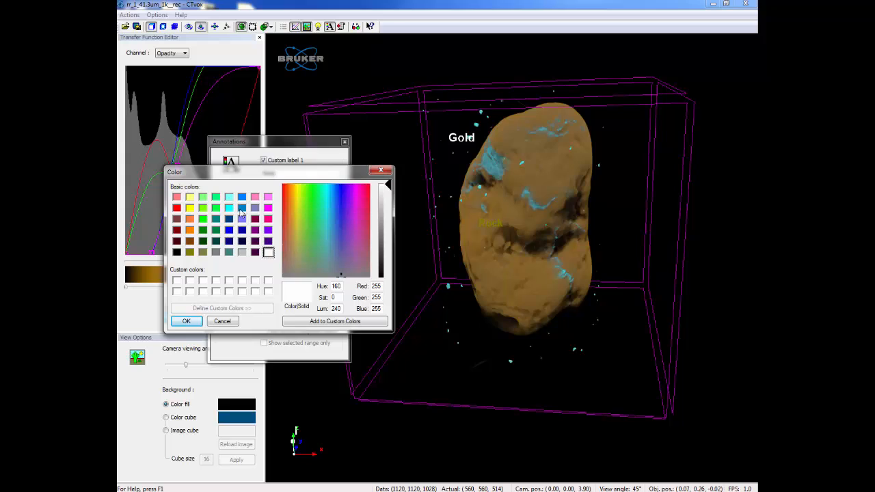
pyautogui.click(185, 321)
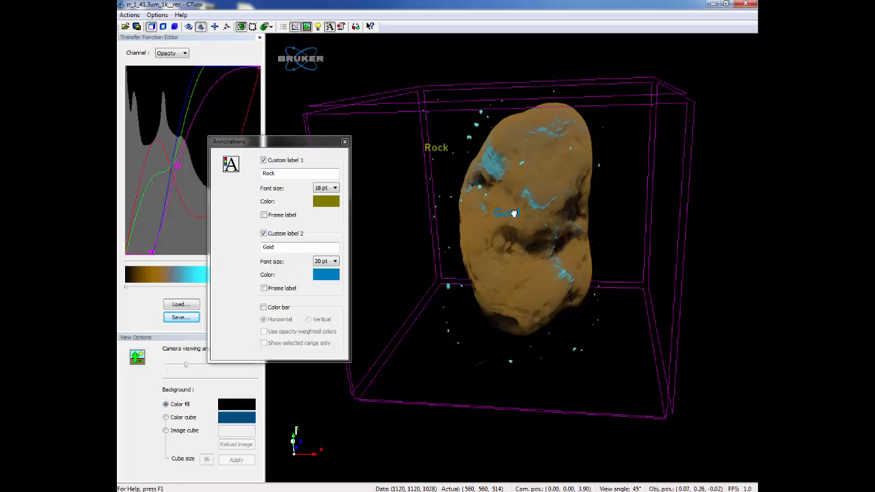
pyautogui.moveTo(414, 244)
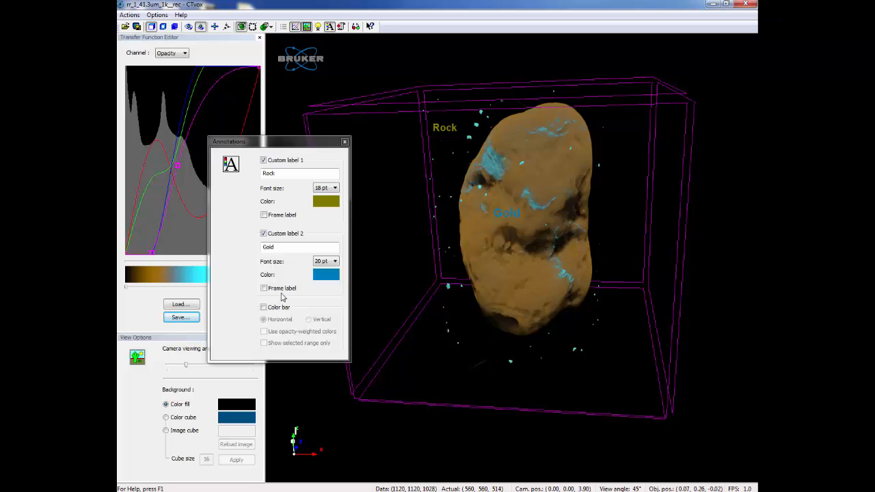
pyautogui.moveTo(273, 307)
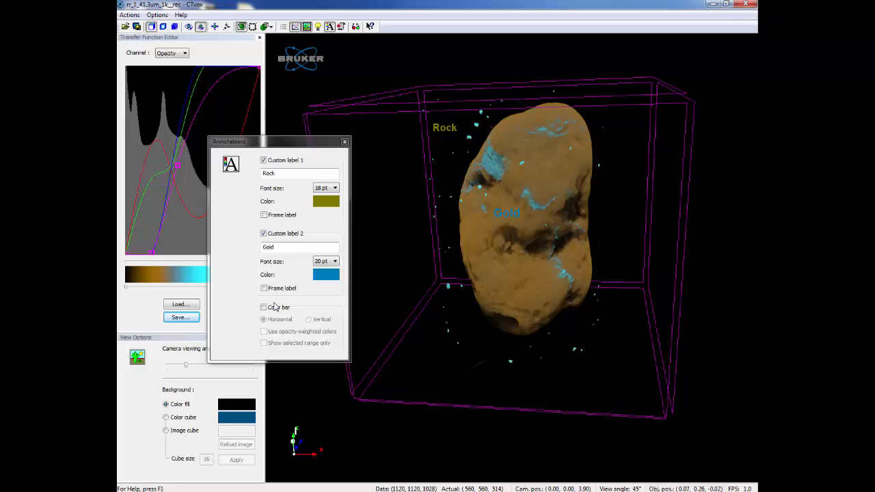
# Enable the Color bar annotation with Horizontal orientation.
pyautogui.click(263, 307)
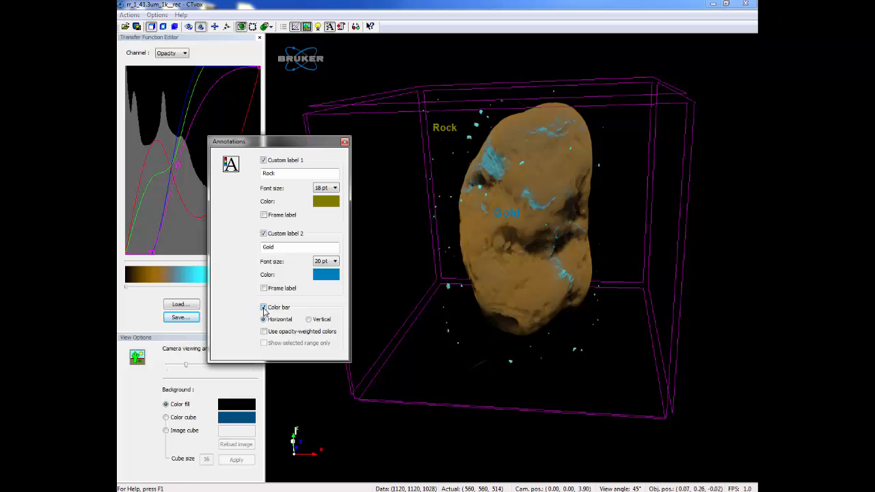
pyautogui.click(263, 307)
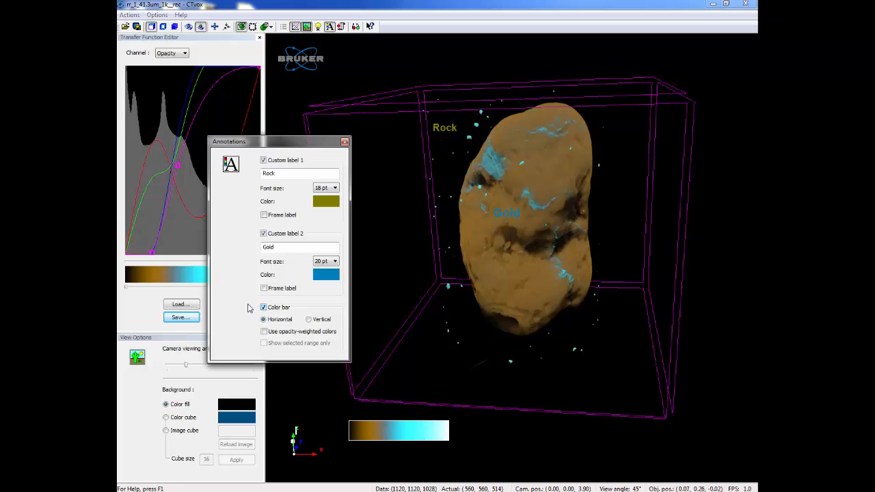